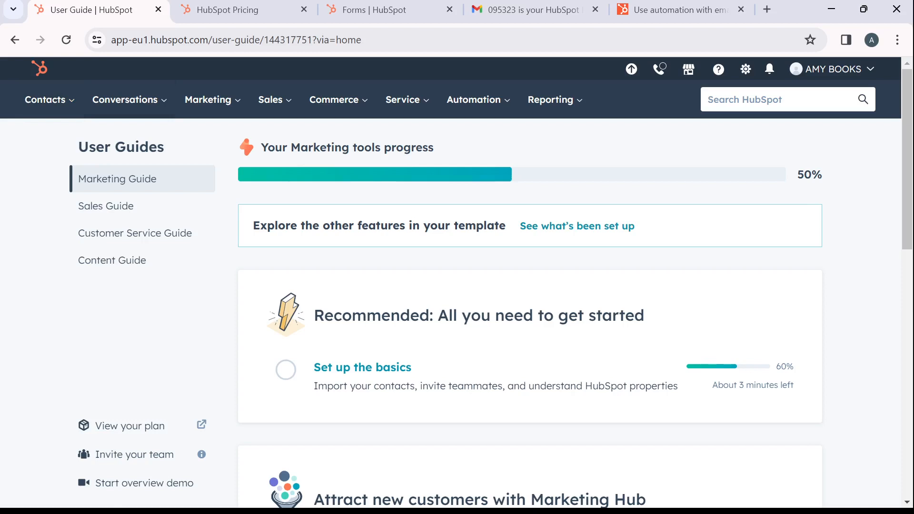
- Choose Email from the Marketing menu to list marketing emails
{"action": "left_click", "coordinate": [207, 100]}
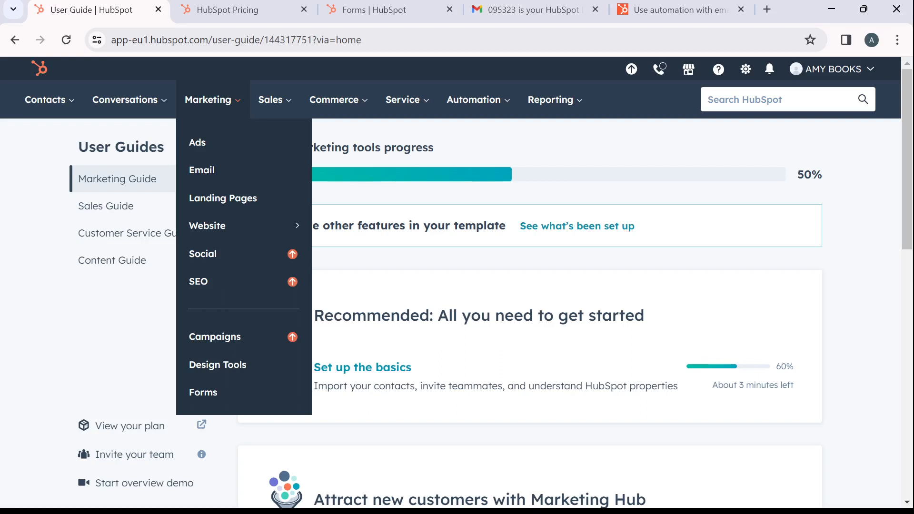
{"action": "mouse_move", "coordinate": [202, 169]}
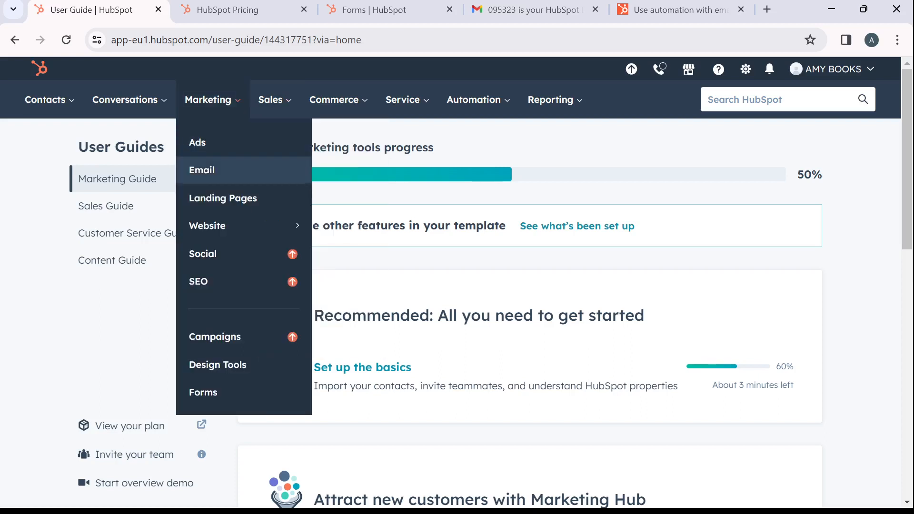
{"action": "left_click", "coordinate": [201, 169]}
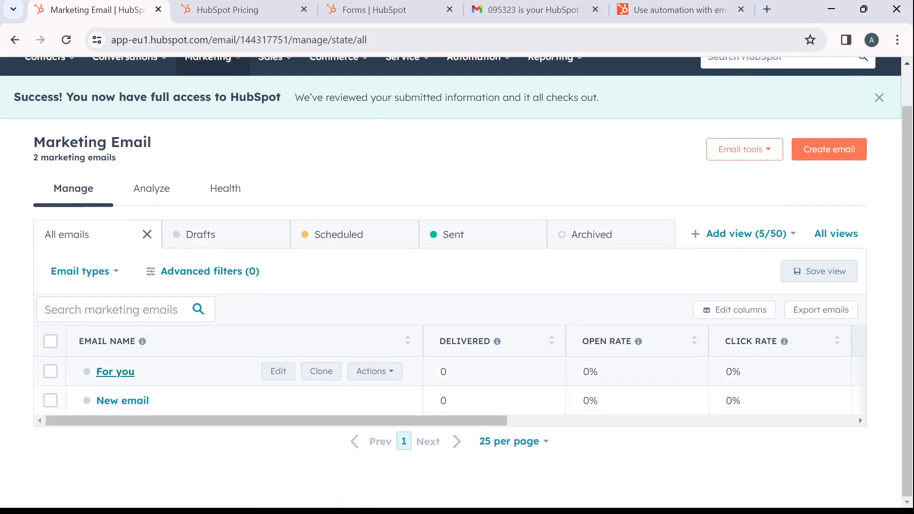
- Open the 'For you' email's Automation tab and try Create simple workflow
{"action": "left_click", "coordinate": [278, 371]}
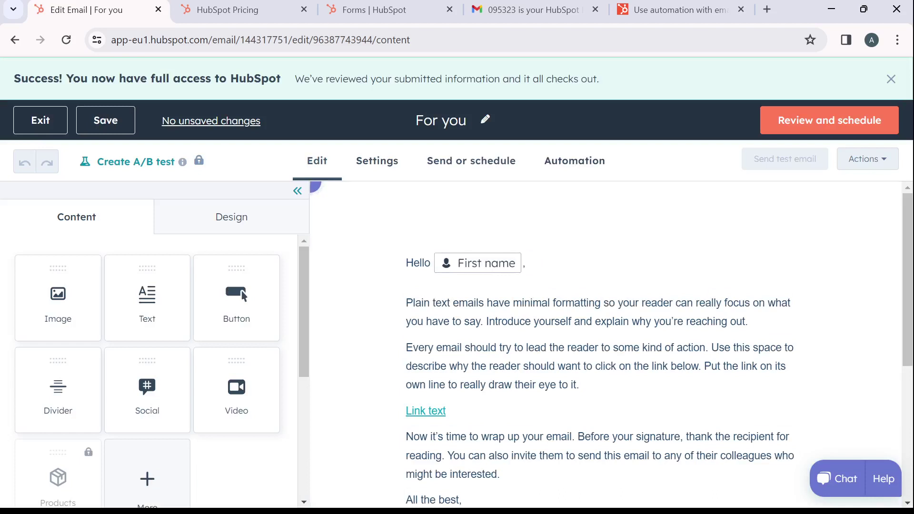
{"action": "left_click", "coordinate": [574, 160]}
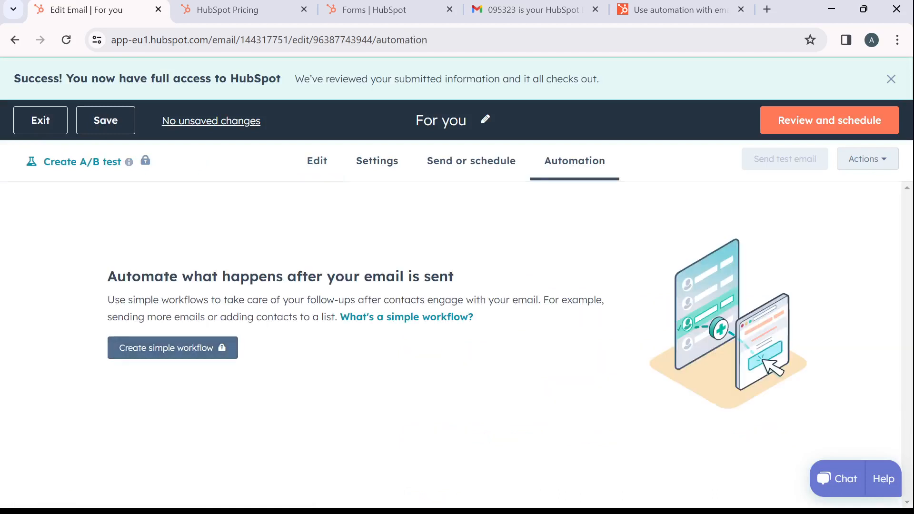
{"action": "left_click", "coordinate": [172, 348]}
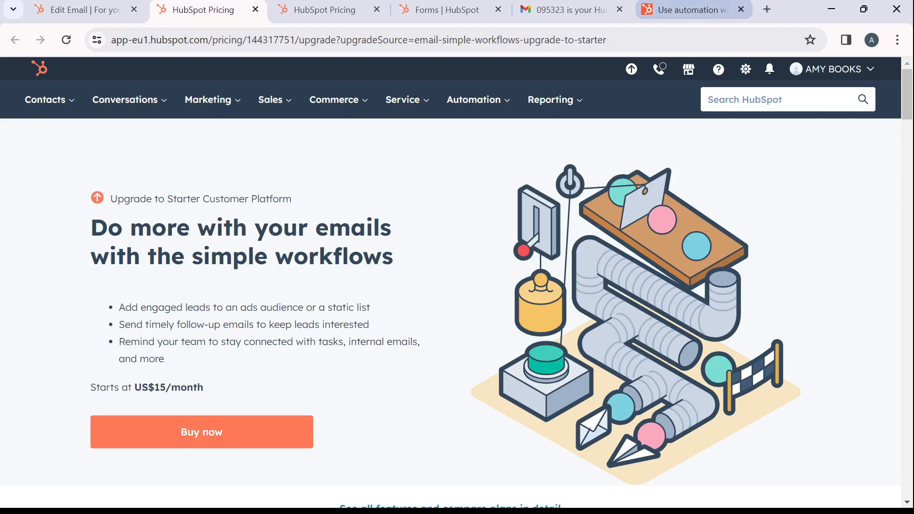
- Read the 'Use automation with marketing emails' article's simple workflow creation steps
{"action": "left_click", "coordinate": [688, 10]}
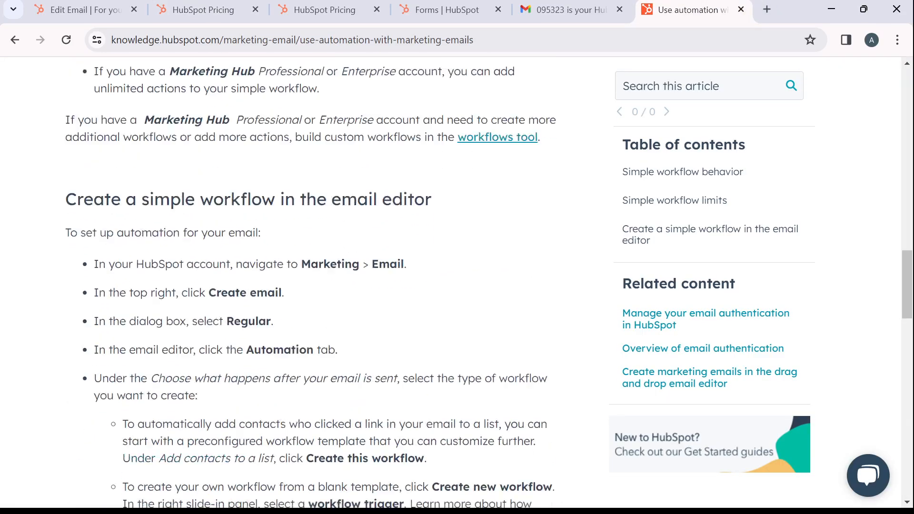
{"action": "scroll", "scroll_direction": "down", "scroll_amount": 3}
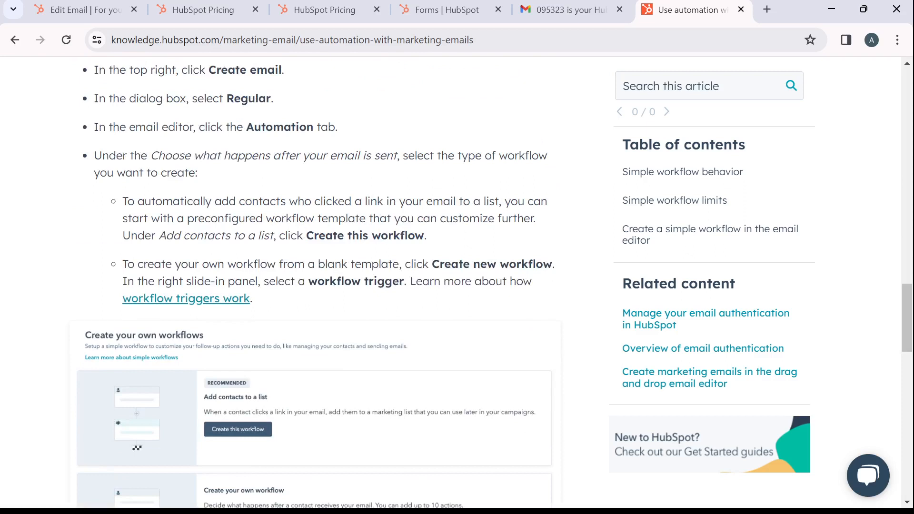
{"action": "scroll", "scroll_direction": "down", "scroll_amount": 3}
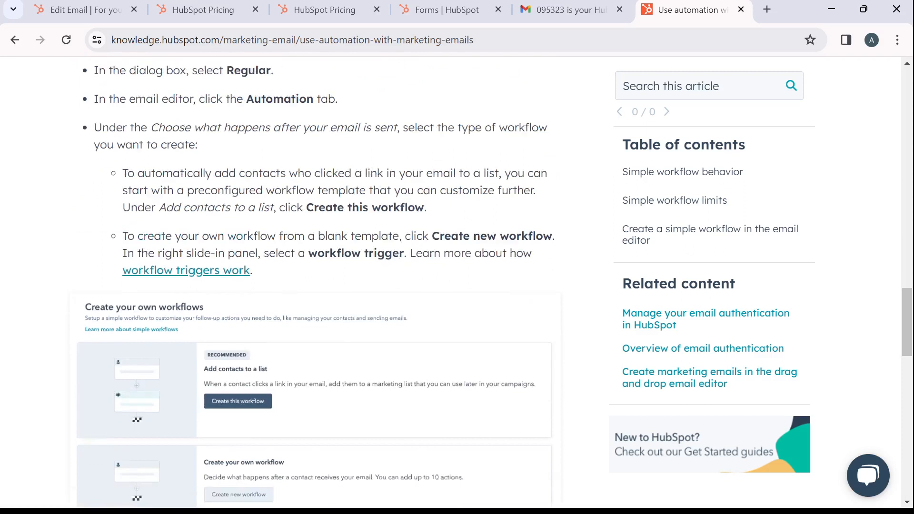
{"action": "scroll", "scroll_direction": "down", "scroll_amount": 3}
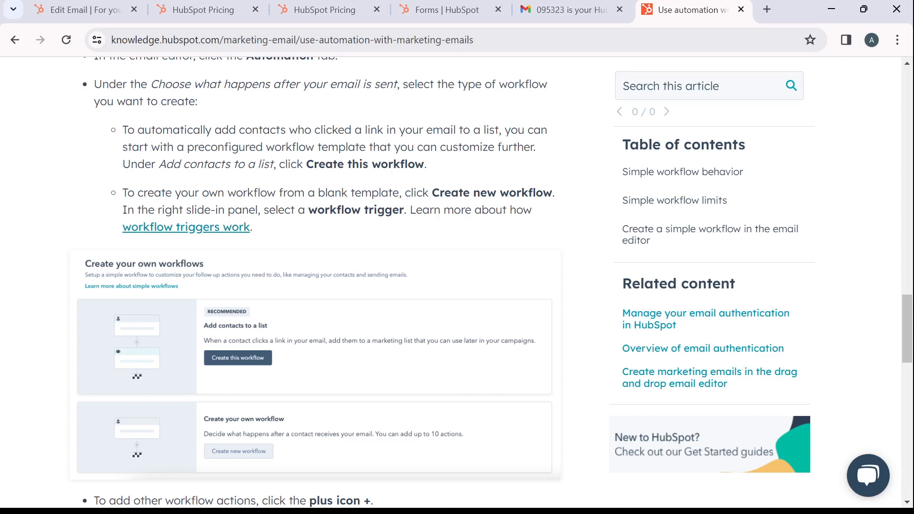
{"action": "scroll", "scroll_direction": "down", "scroll_amount": 3}
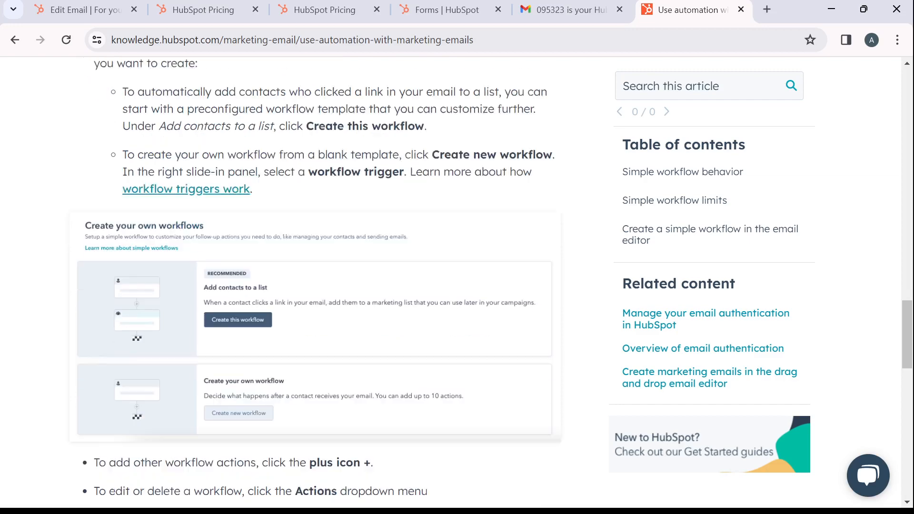
{"action": "scroll", "scroll_direction": "down", "scroll_amount": 3}
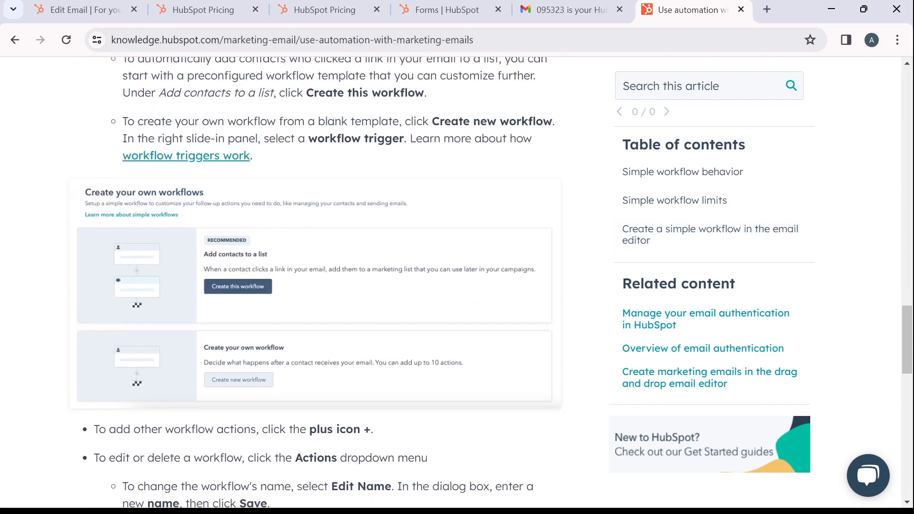
{"action": "scroll", "scroll_direction": "up", "scroll_amount": 3}
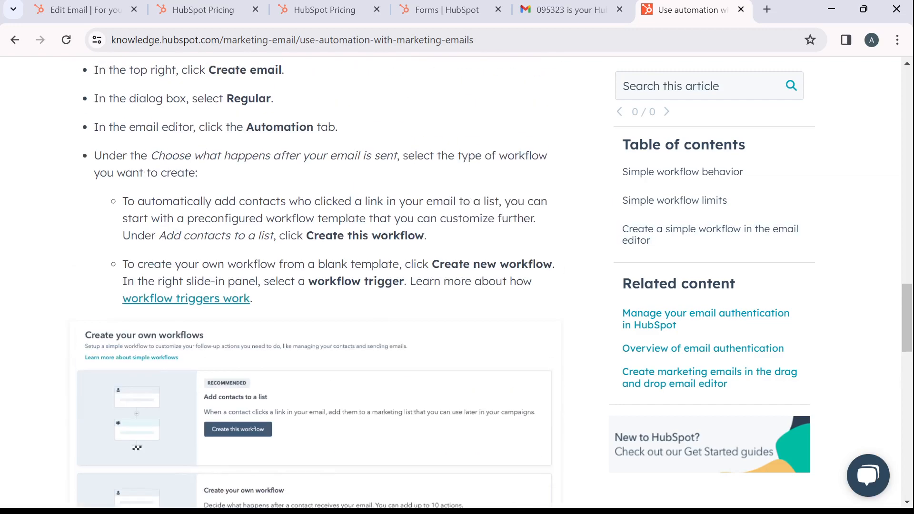
{"action": "scroll", "scroll_direction": "up", "scroll_amount": 3}
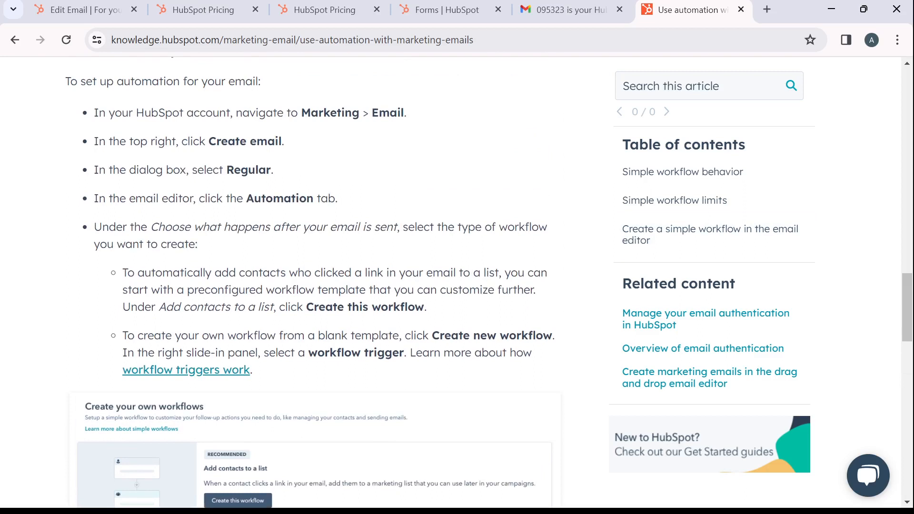
{"action": "scroll", "scroll_direction": "down", "scroll_amount": 3}
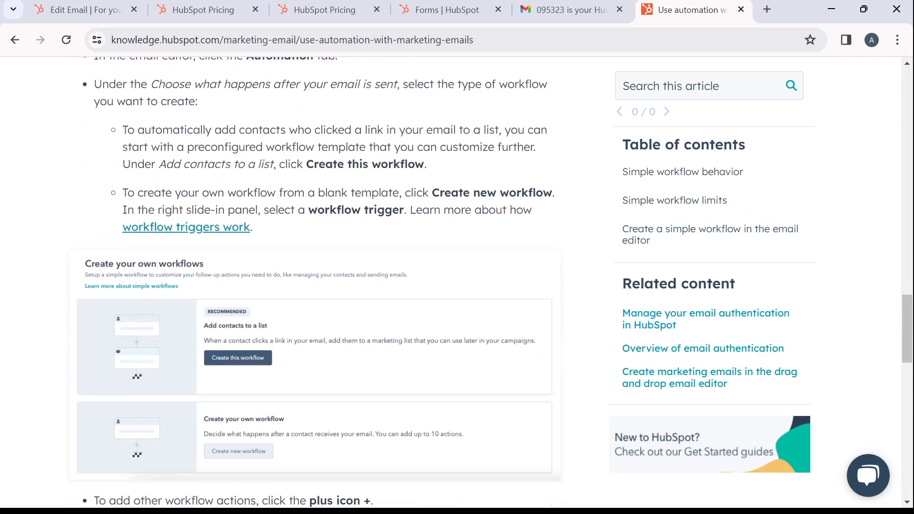
{"action": "scroll", "scroll_direction": "down", "scroll_amount": 3}
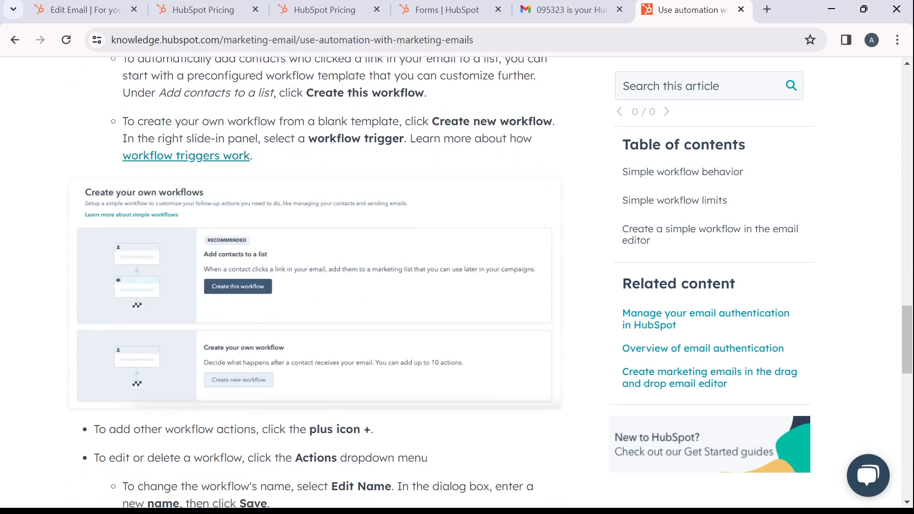
{"action": "scroll", "scroll_direction": "down", "scroll_amount": 3}
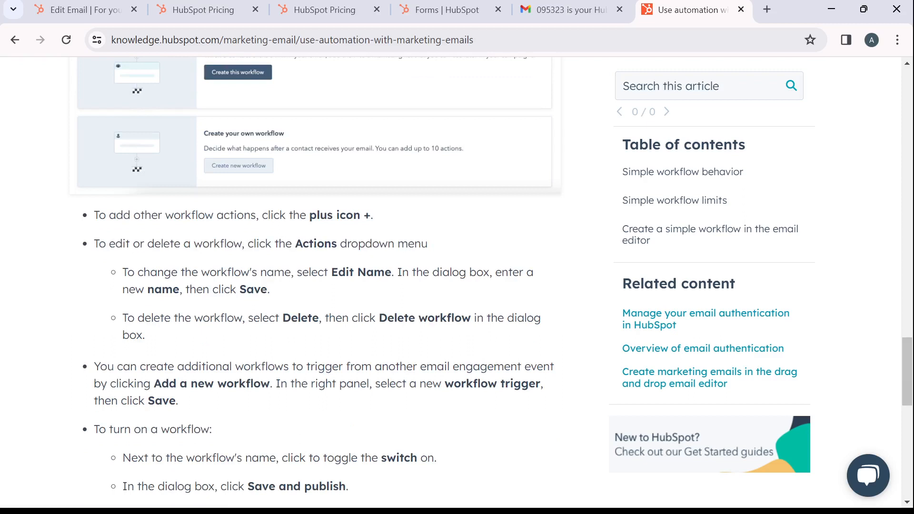
{"action": "scroll", "scroll_direction": "down", "scroll_amount": 3}
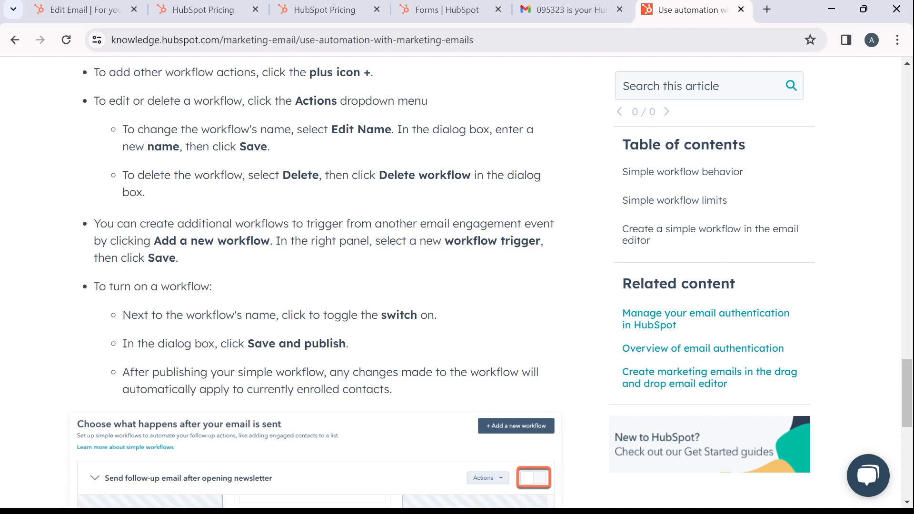
{"action": "scroll", "scroll_direction": "down", "scroll_amount": 3}
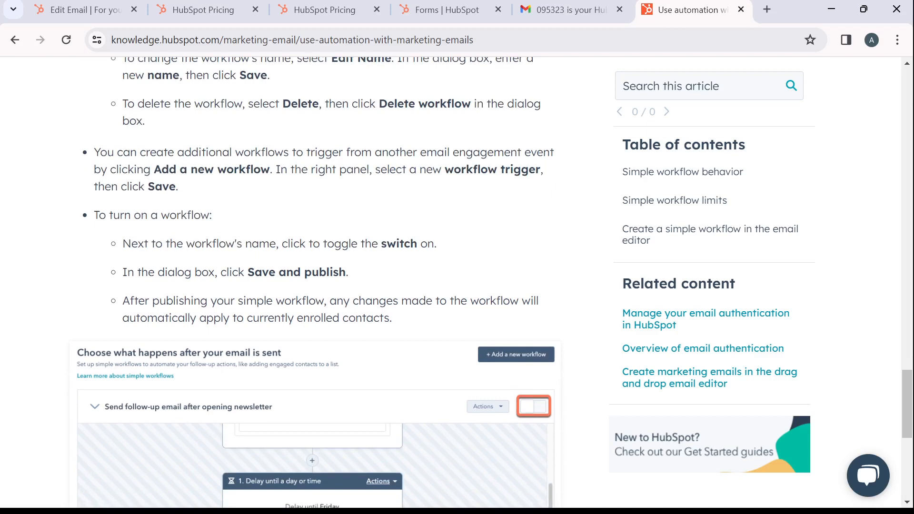
{"action": "scroll", "scroll_direction": "down", "scroll_amount": 3}
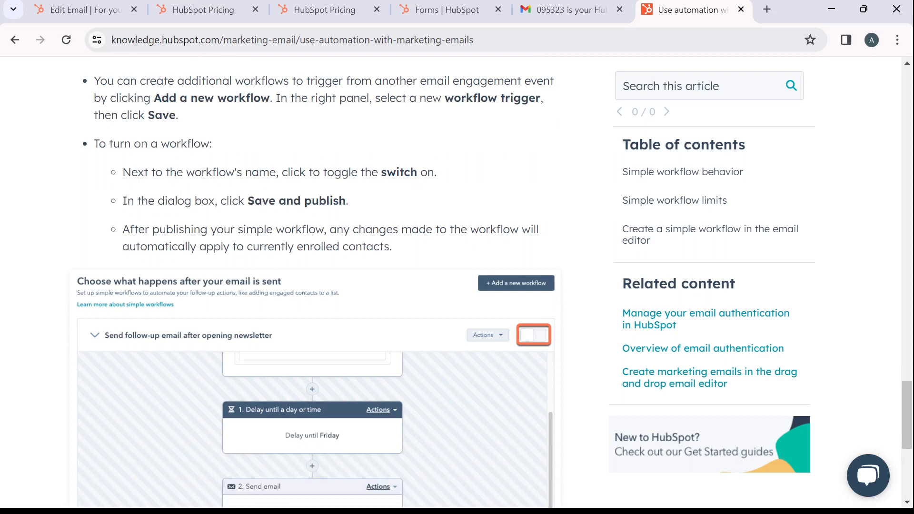
{"action": "scroll", "scroll_direction": "down", "scroll_amount": 3}
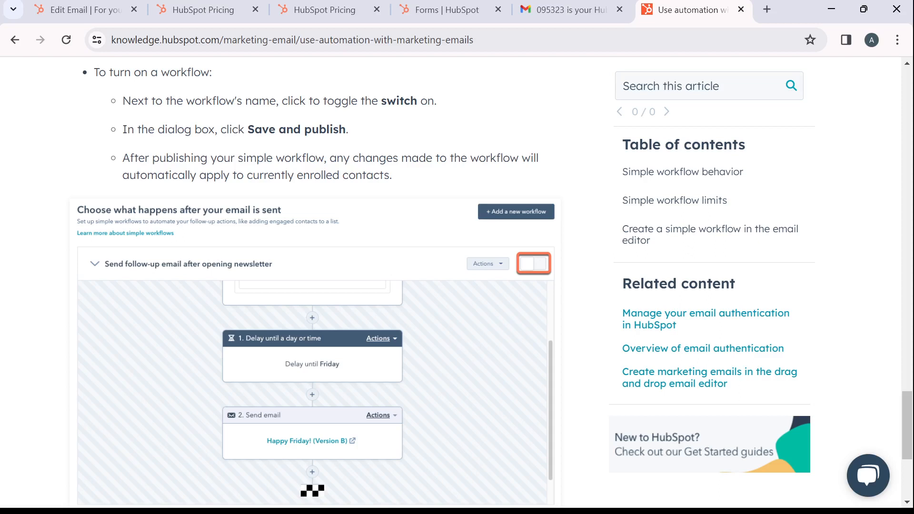
{"action": "scroll", "scroll_direction": "down", "scroll_amount": 3}
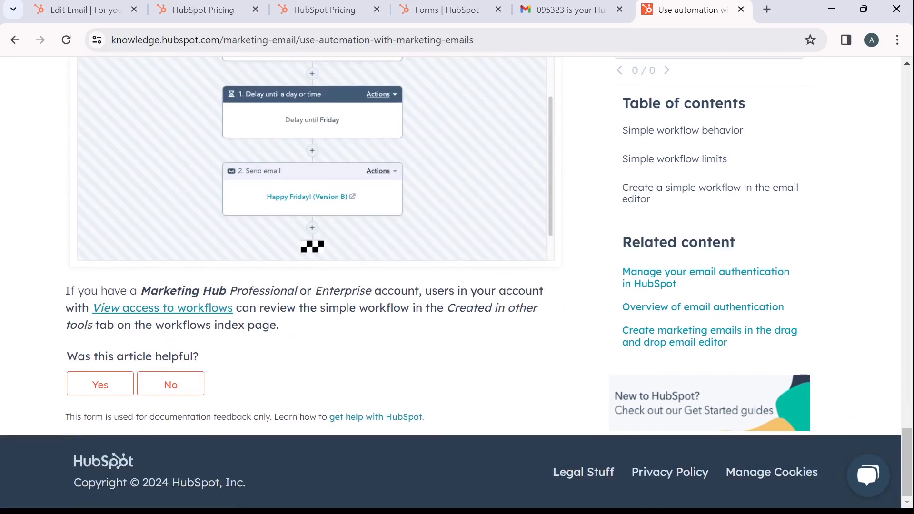
{"action": "scroll", "scroll_direction": "up", "scroll_amount": 3}
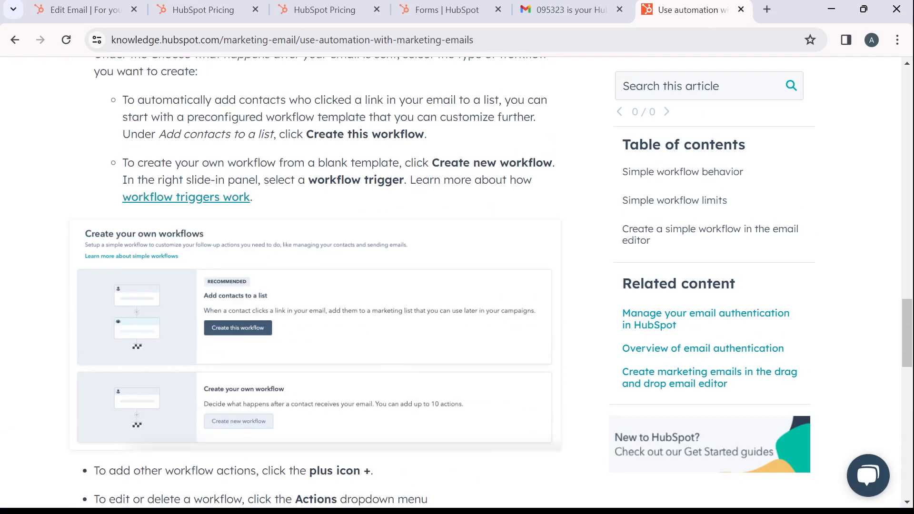
{"action": "scroll", "scroll_direction": "up", "scroll_amount": 3}
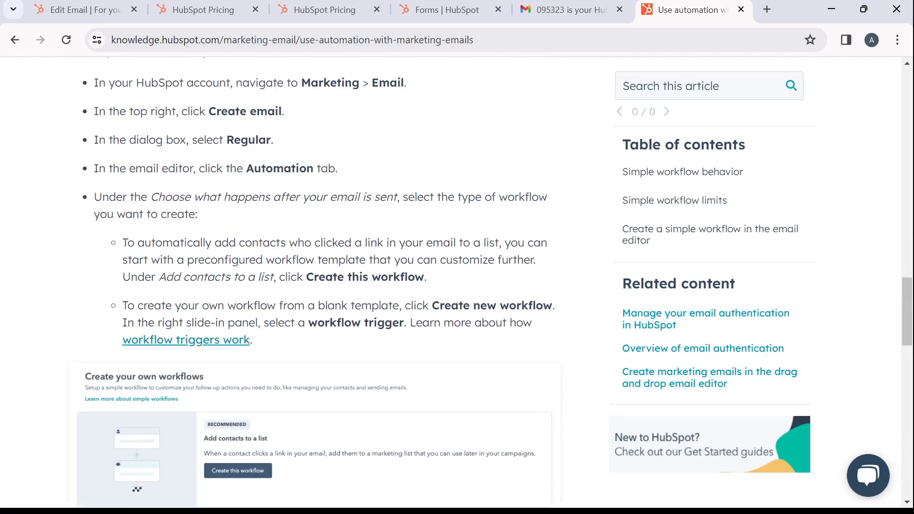
{"action": "scroll", "scroll_direction": "up", "scroll_amount": 3}
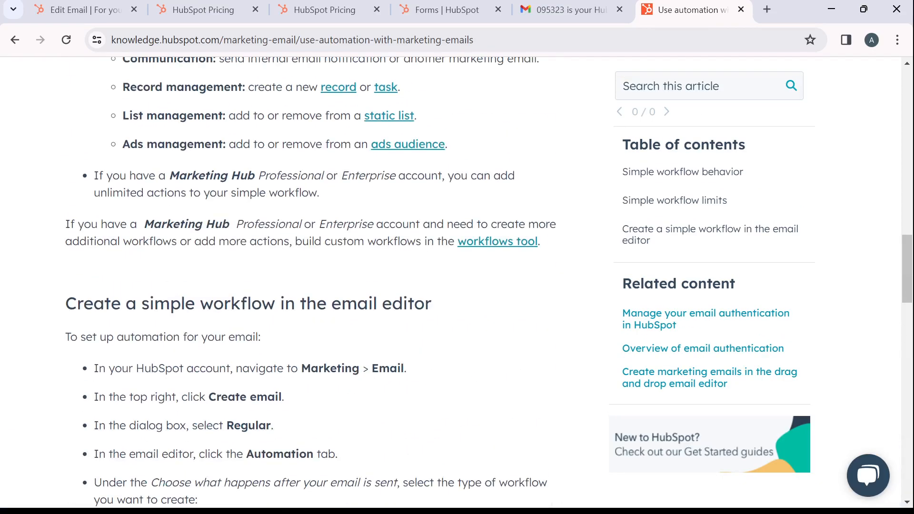